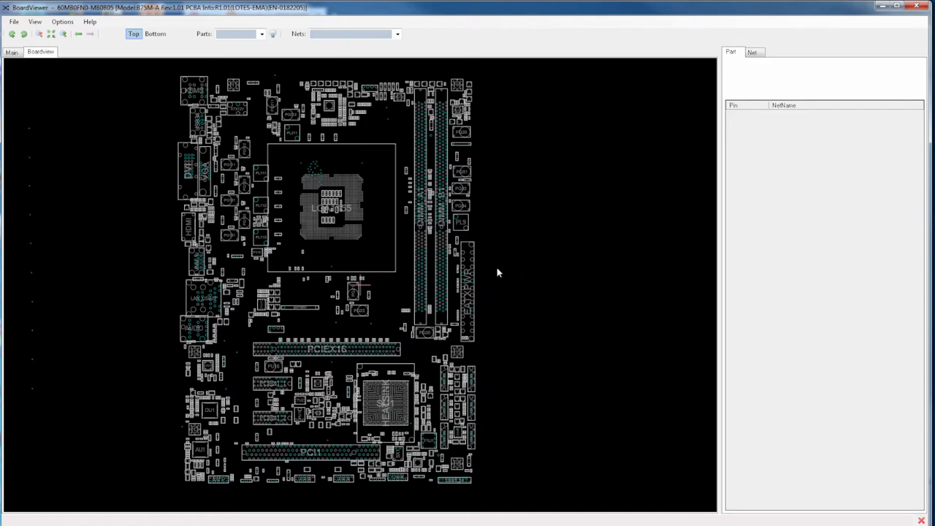
mouse_move(474, 270)
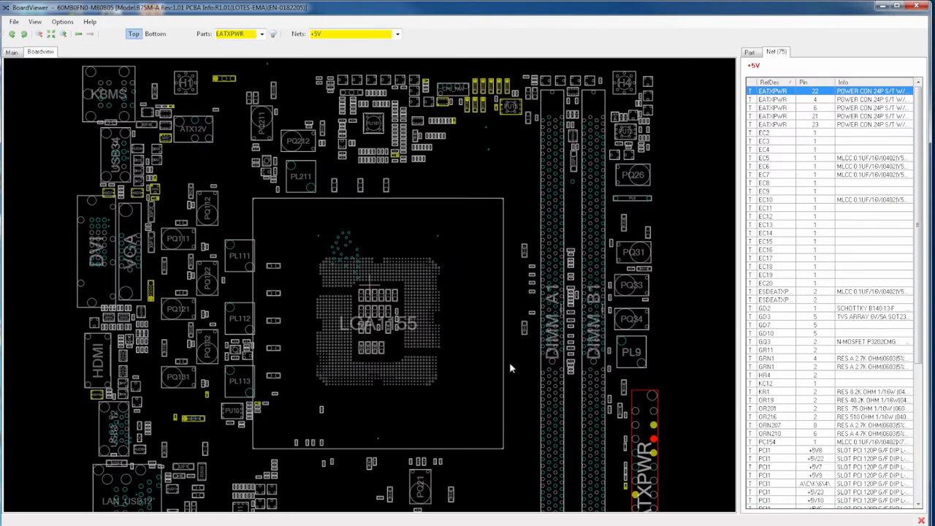
mouse_move(394, 159)
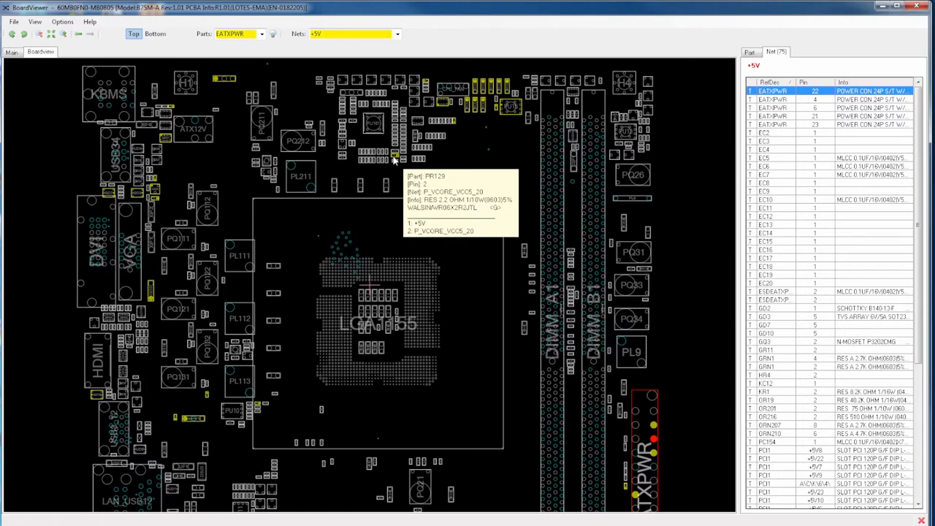
mouse_move(394, 162)
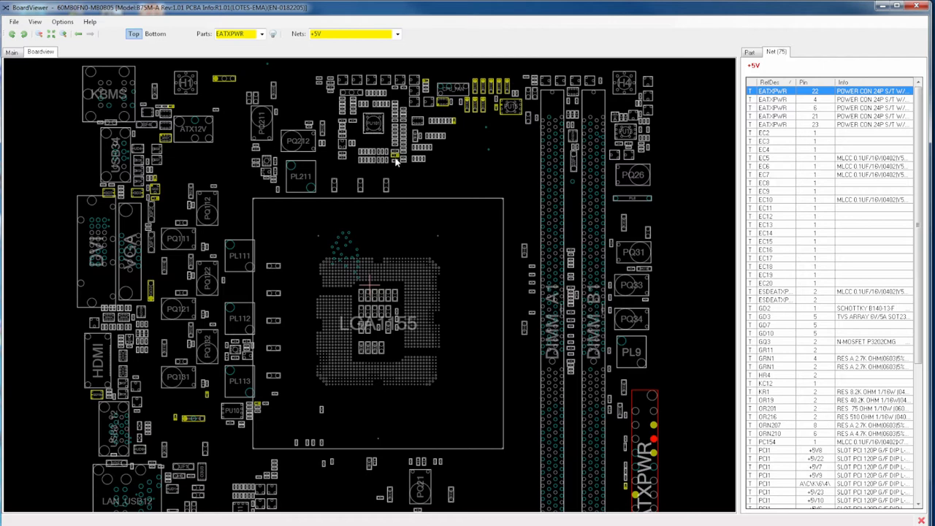
mouse_move(424, 157)
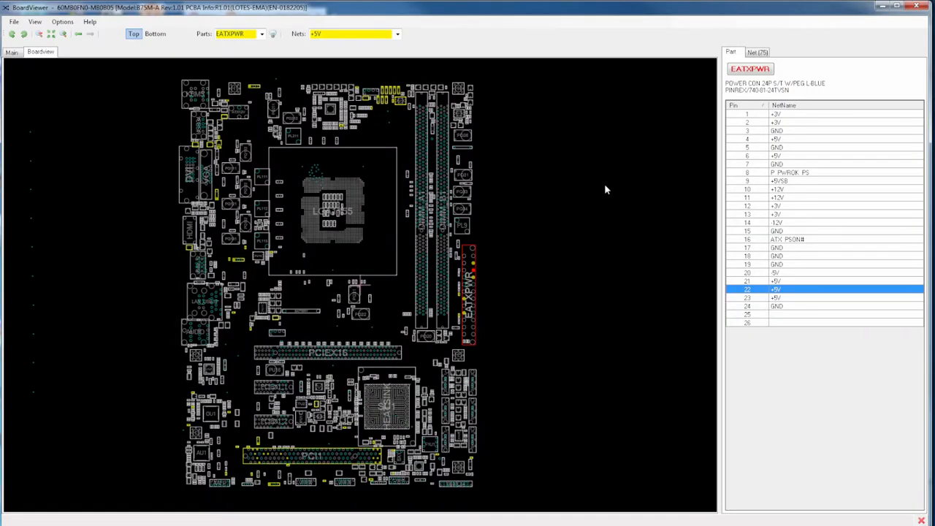
left_click(757, 52)
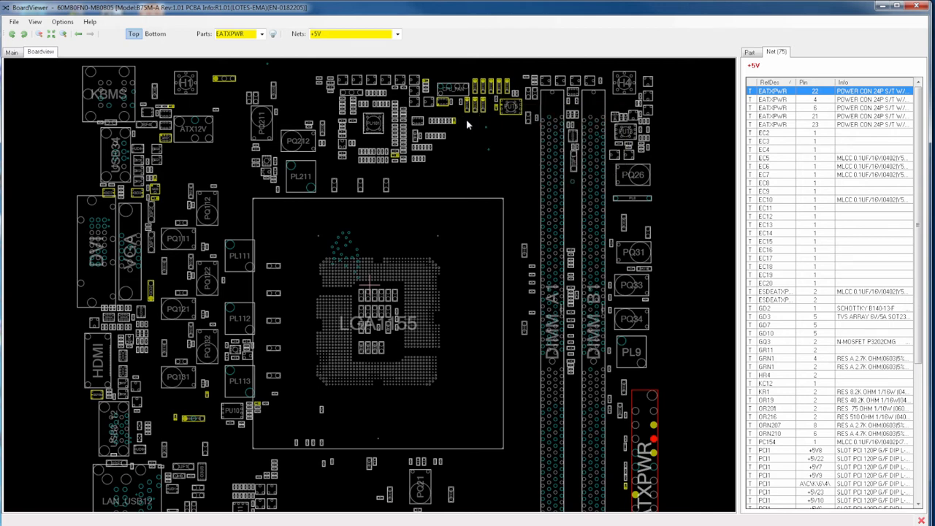
mouse_move(497, 78)
type("AU1")
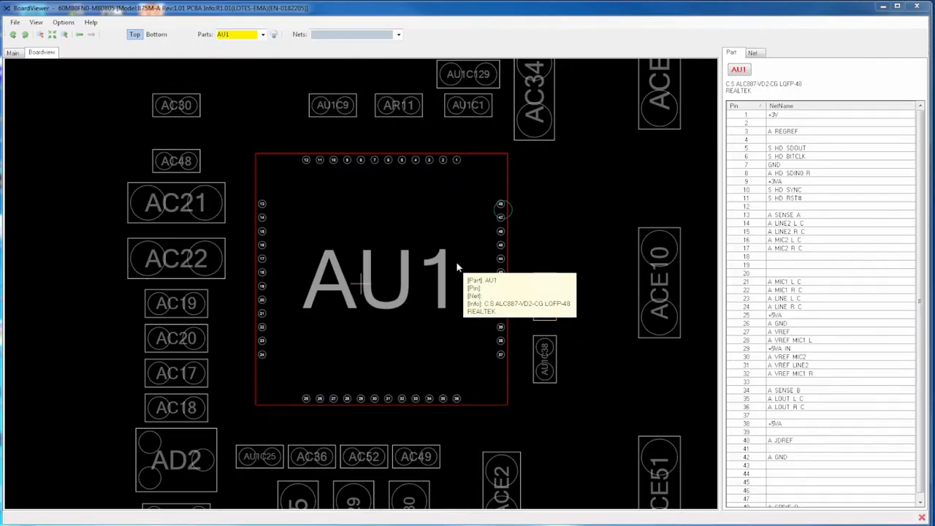
mouse_move(508, 206)
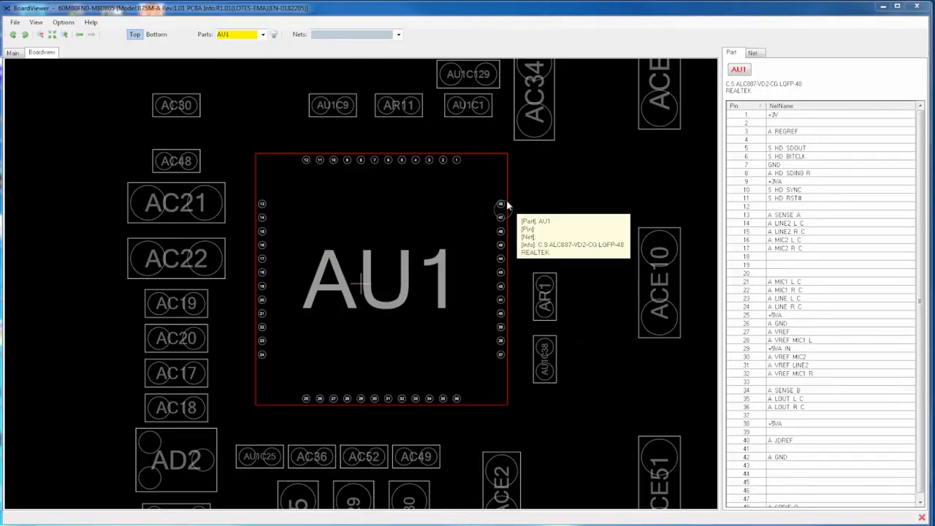
mouse_move(512, 273)
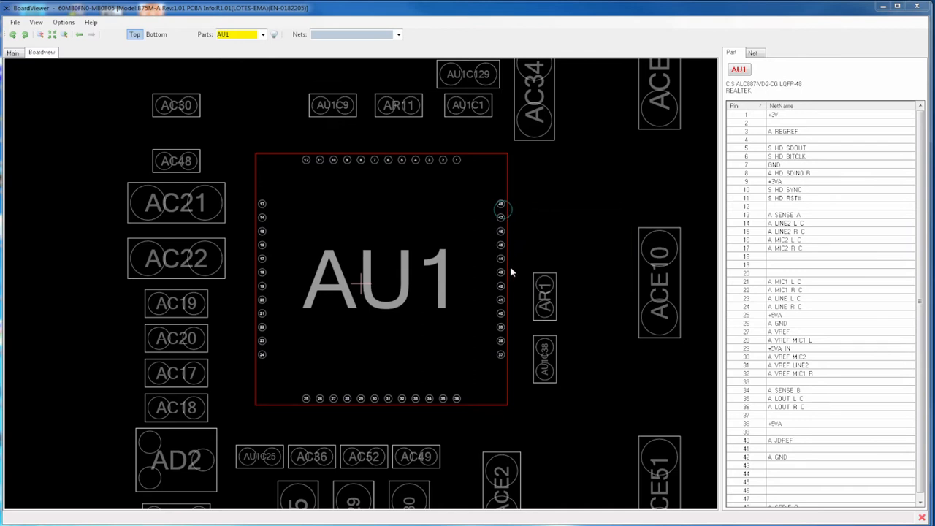
mouse_move(510, 362)
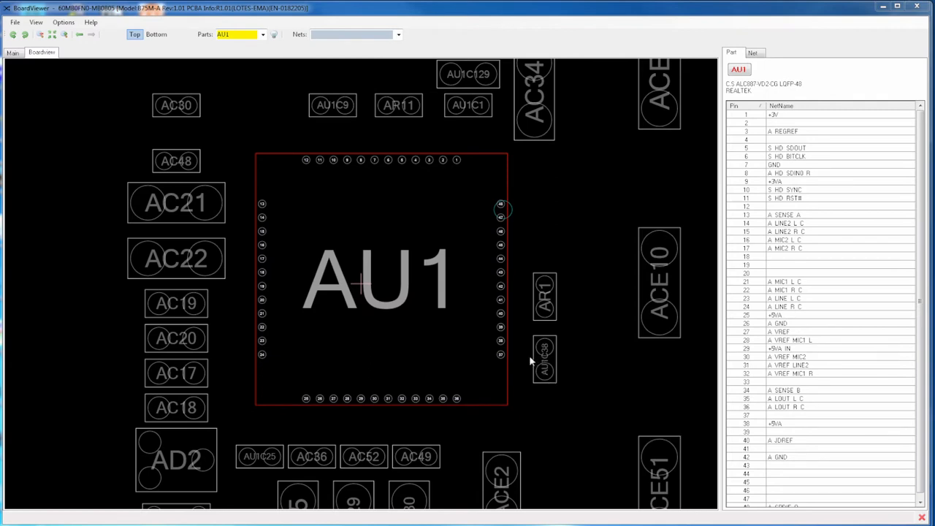
mouse_move(501, 358)
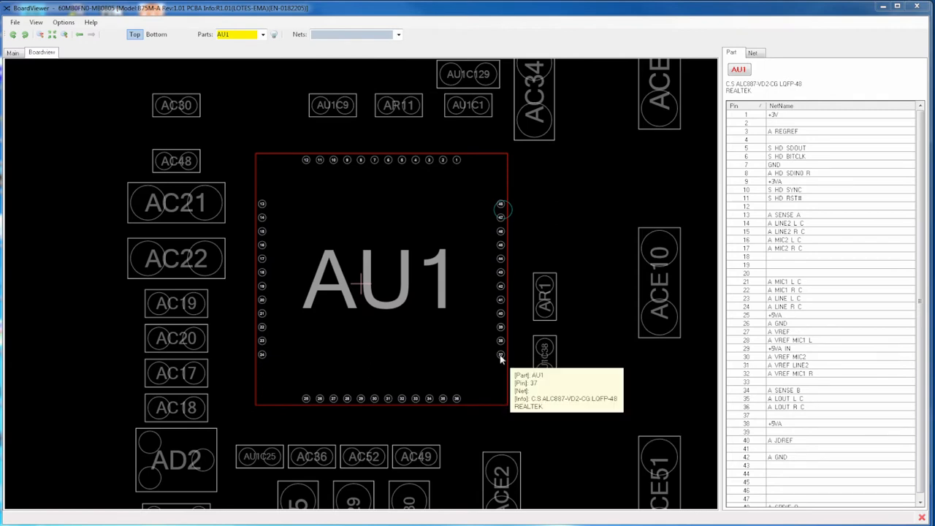
- Inspect an AU1 audio chip pin on the board view to read its net
left_click(545, 296)
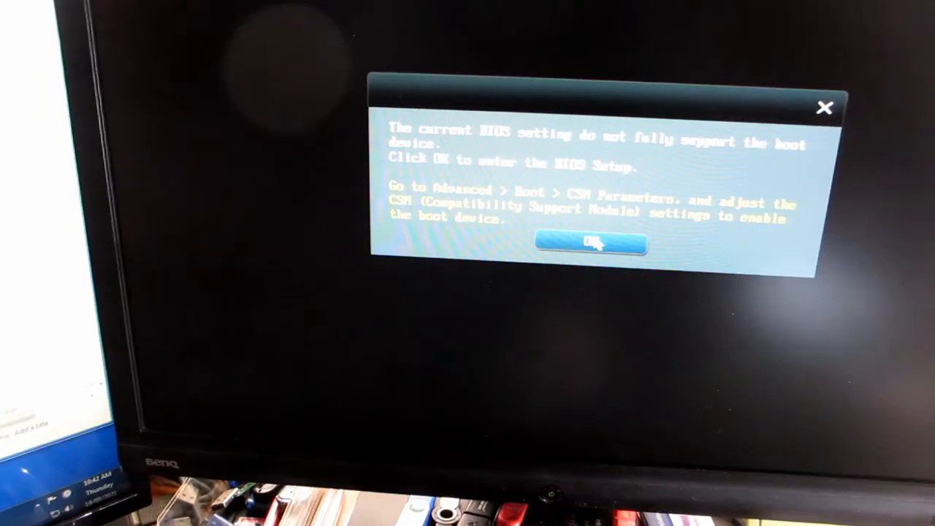
- Enter BIOS setup and load the optimized defaults, confirming the prompt
left_click(589, 242)
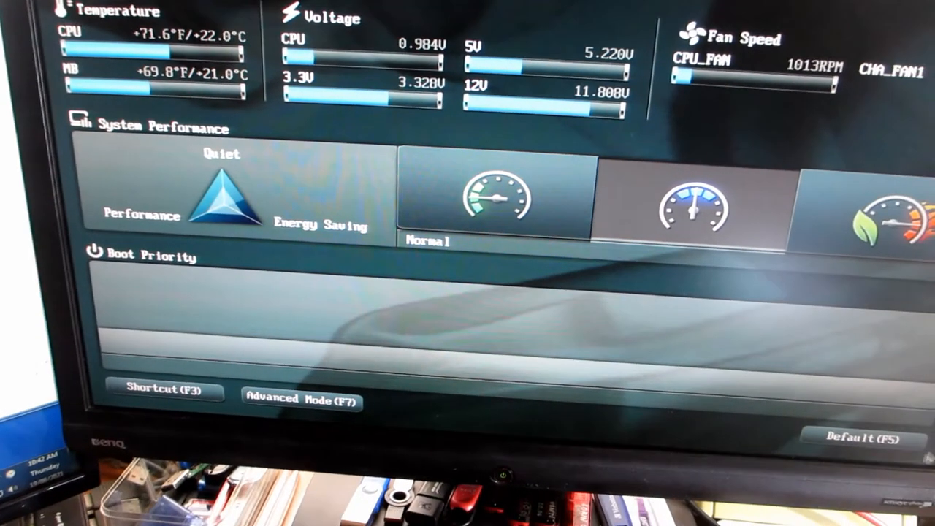
left_click(865, 439)
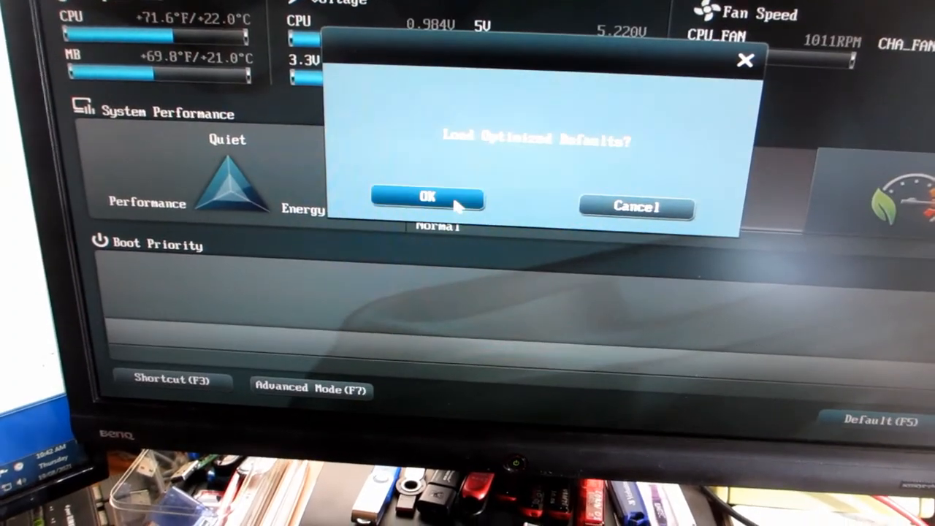
left_click(427, 198)
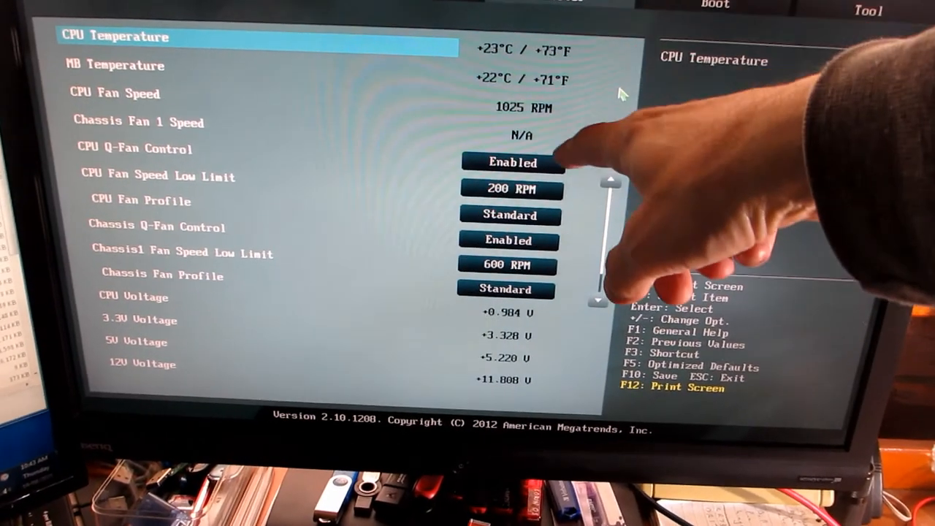